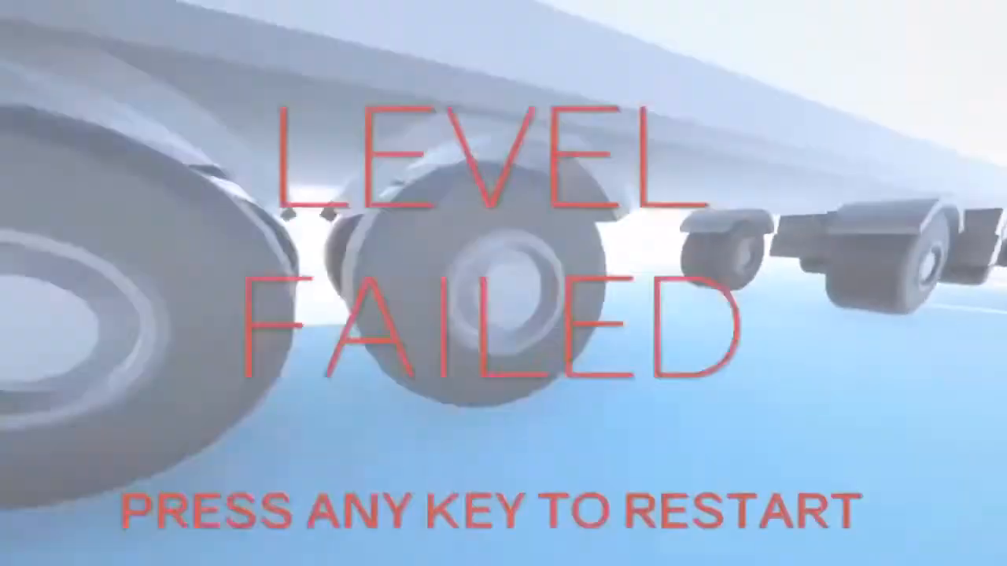
- Press Space at the LEVEL FAILED screen to restart with the trucks lined up again
{"action": "key", "text": "space"}
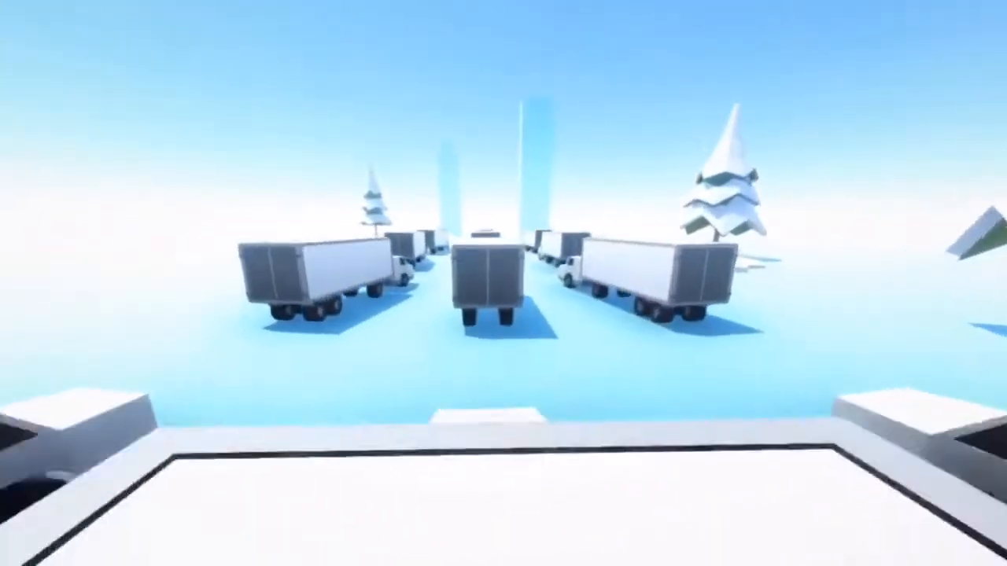